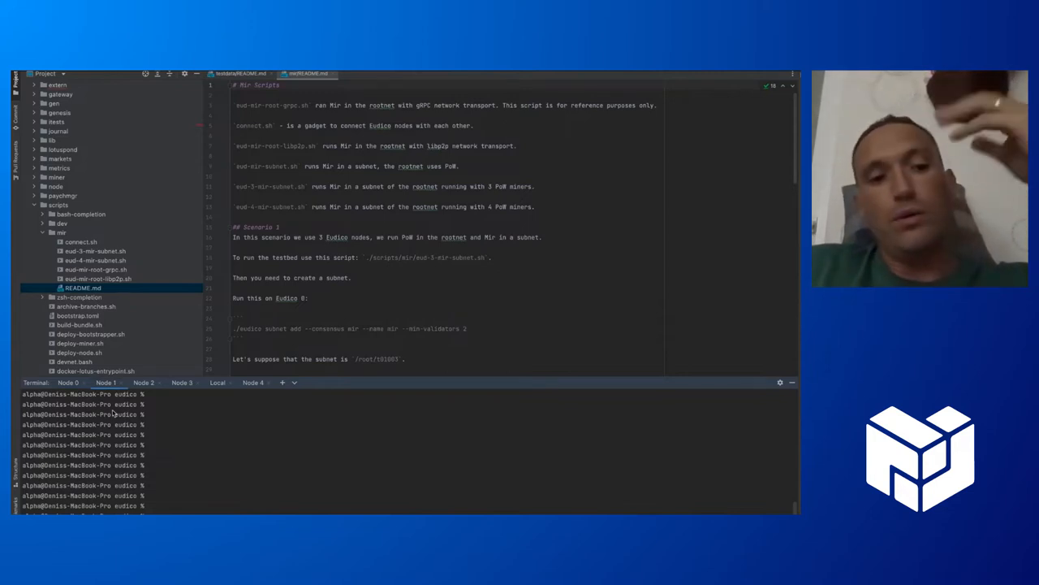
- Run ./eudico wallet list in the node terminals, including Node 2's, showing an address with 16 FIL
click(143, 382)
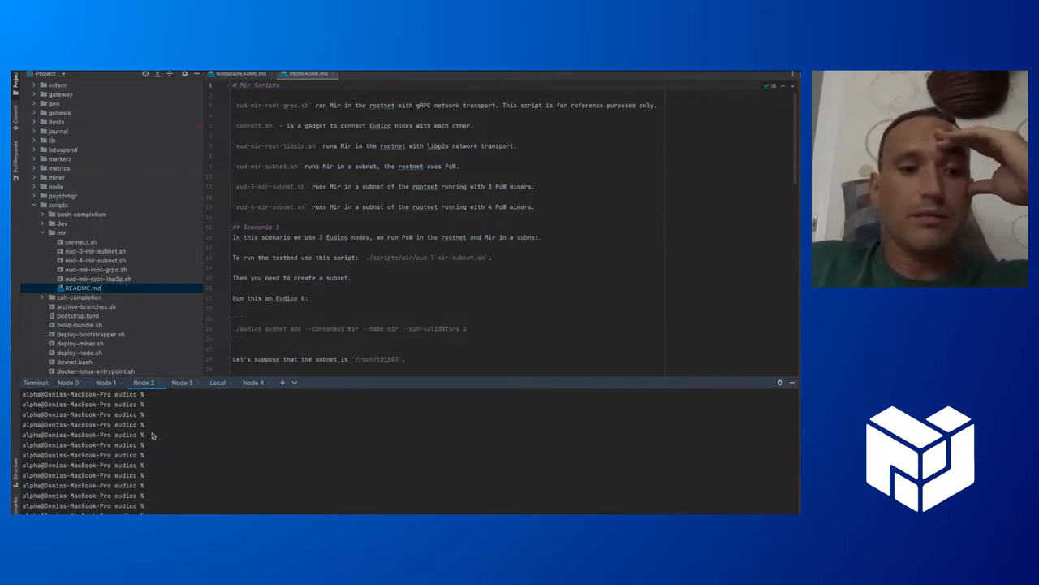
text(./eudico wallet list)
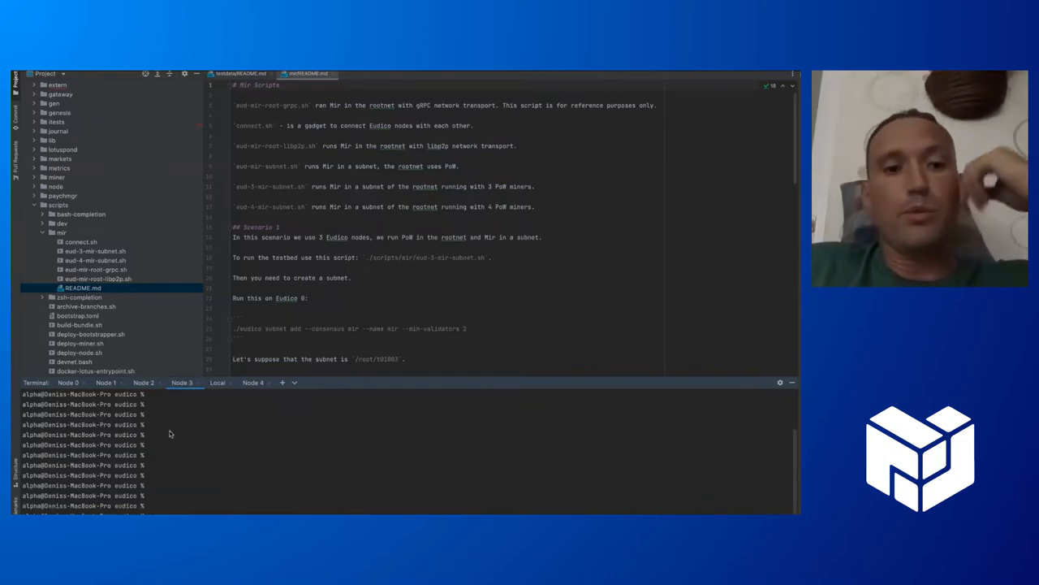
text(./eudico wallet list)
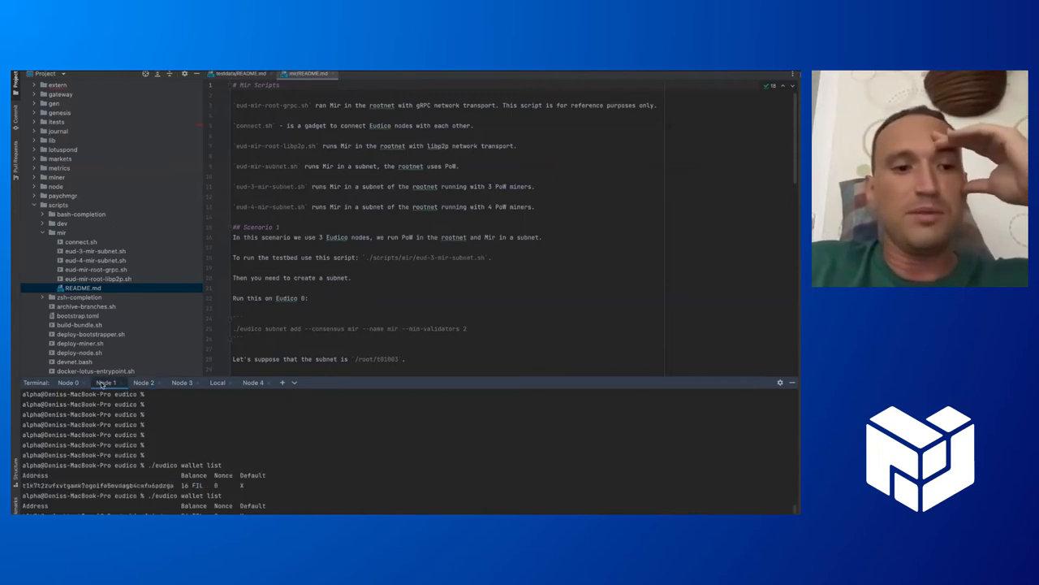
- From the Node 0 terminal, add a Mir-consensus subnet deployed as /root/t01003
click(66, 383)
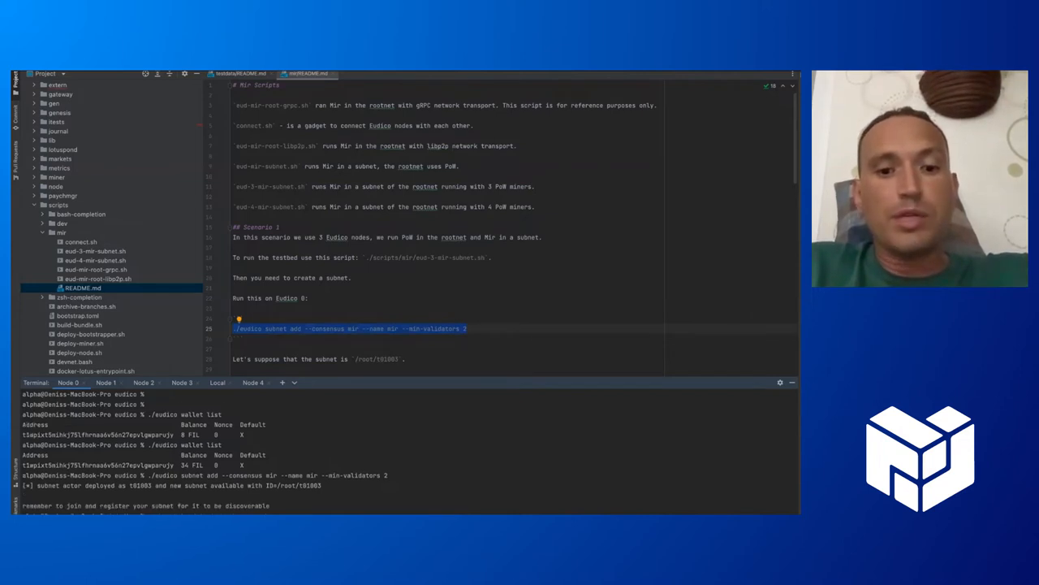
scroll(down, 3)
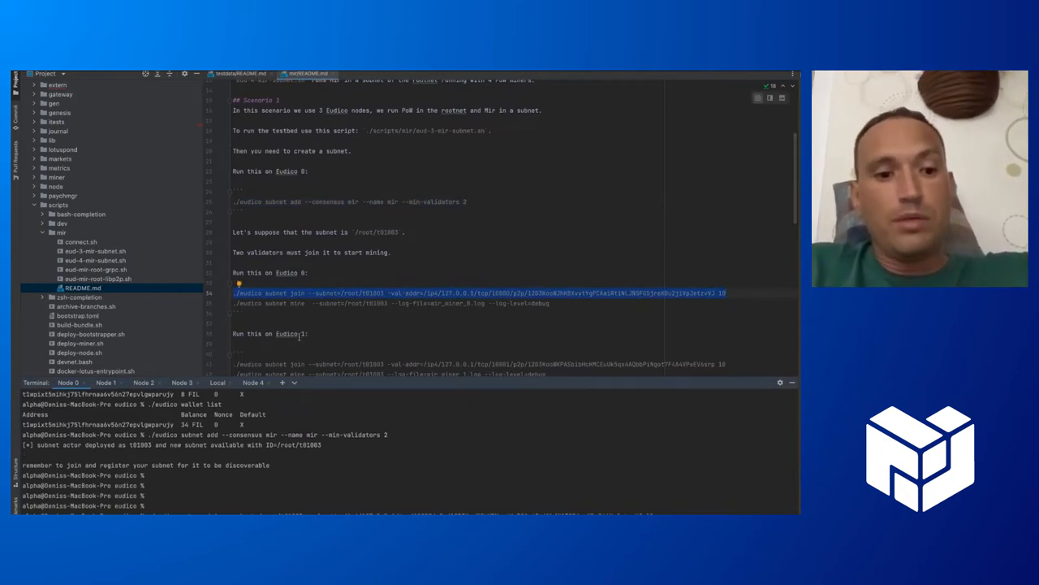
- Join /root/t01003 from Node 0, then stake and start mining from Node 1
scroll(down, 3)
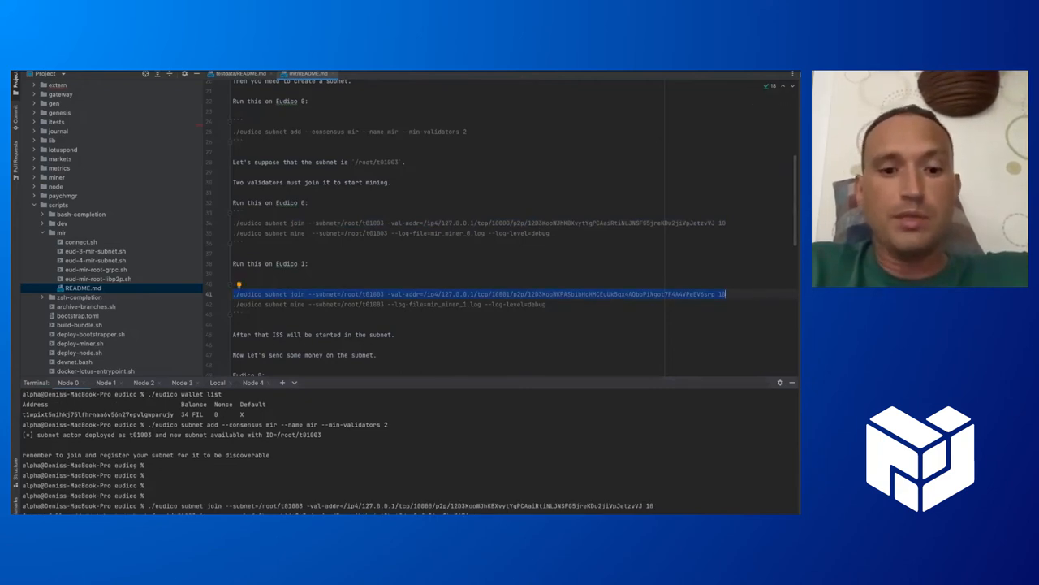
click(106, 382)
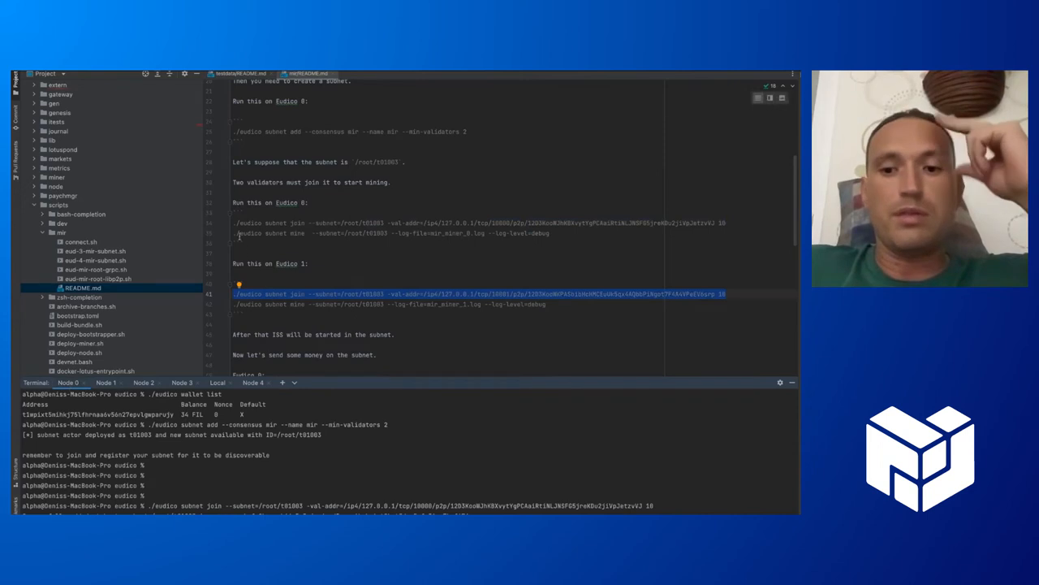
click(552, 233)
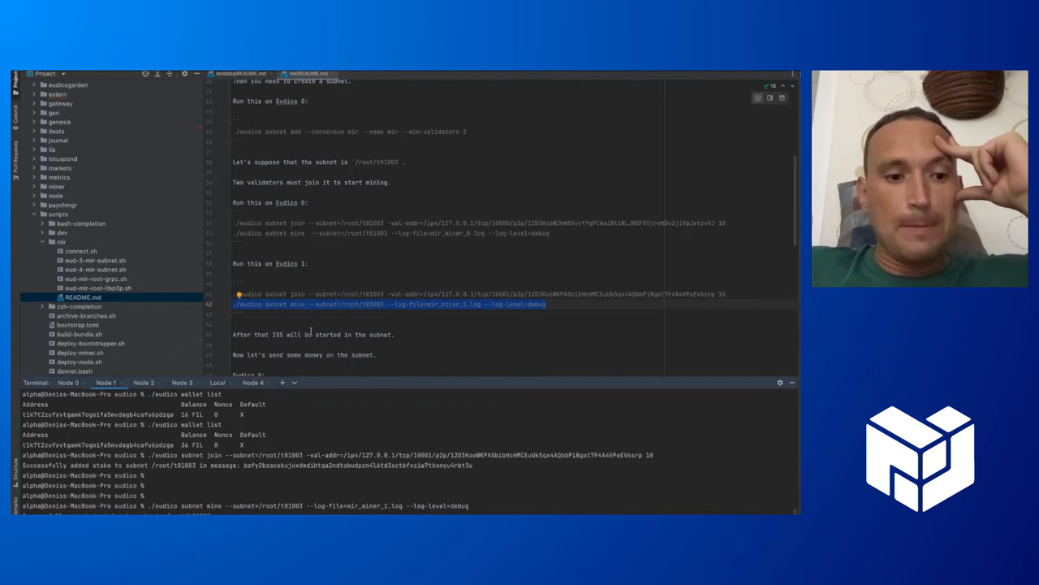
scroll(down, 3)
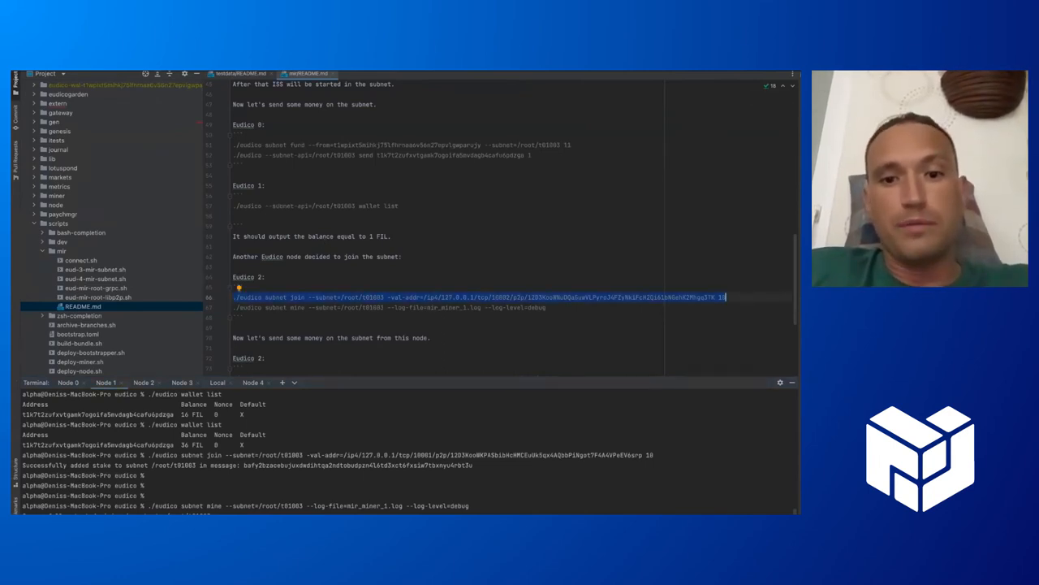
- In the Node 2 terminal, list wallets, join /root/t01003 and start mining
click(144, 382)
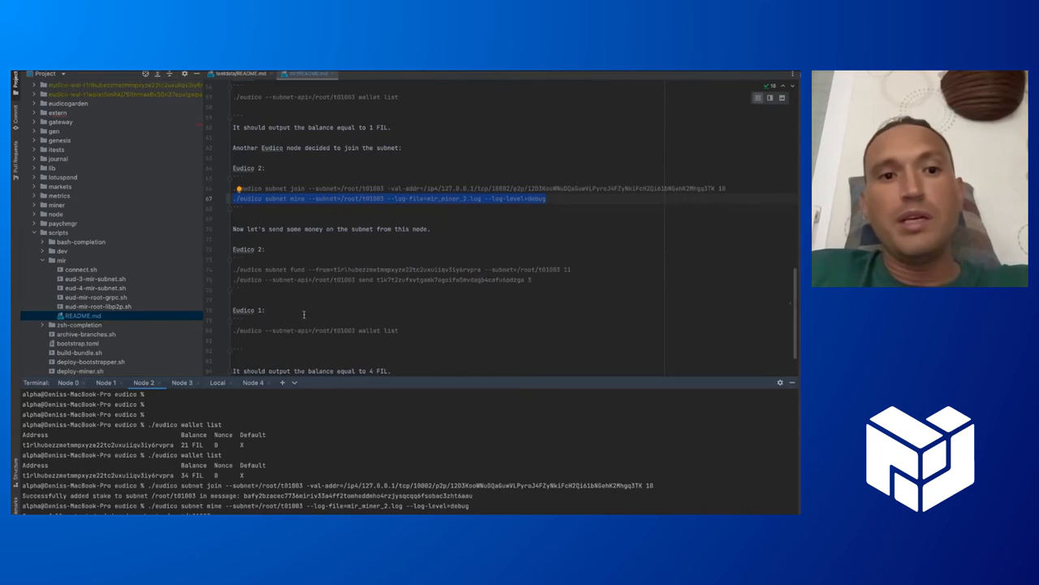
mouse_move(233, 271)
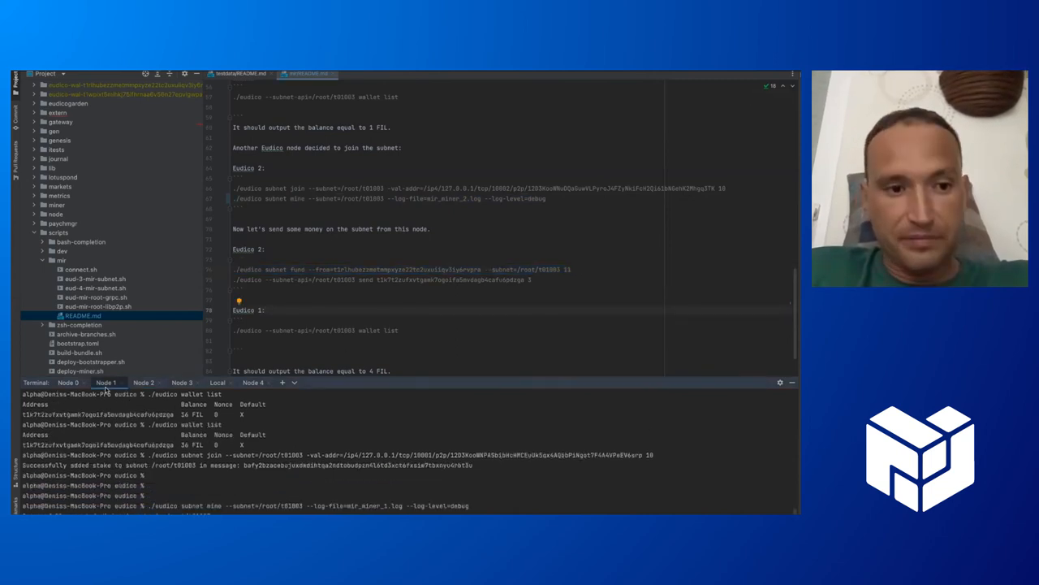
- Copy Node 1's address and run ./eudico --subnet-api=/root/t01003 wallet list
double_click(146, 460)
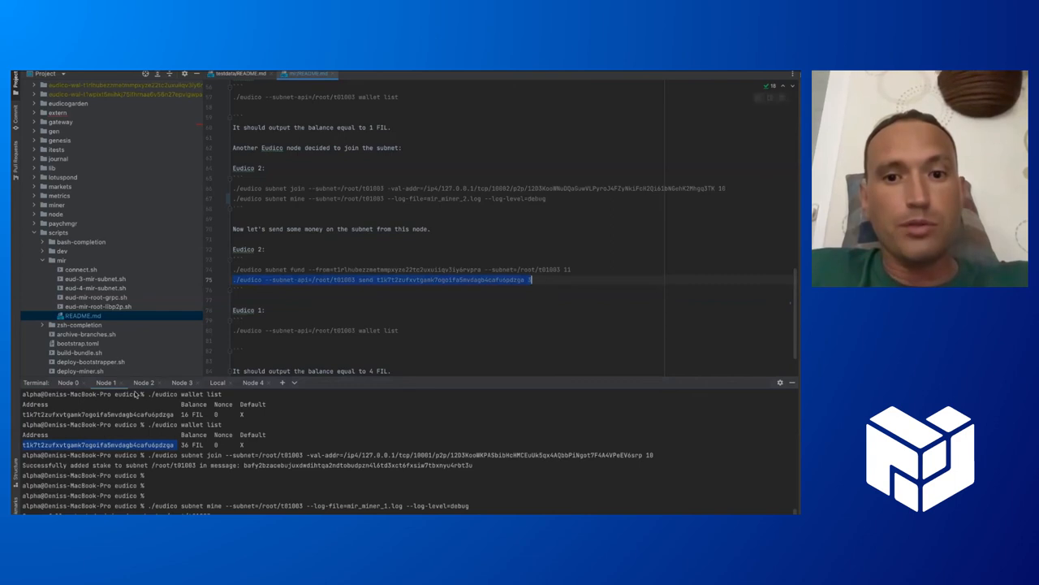
click(144, 383)
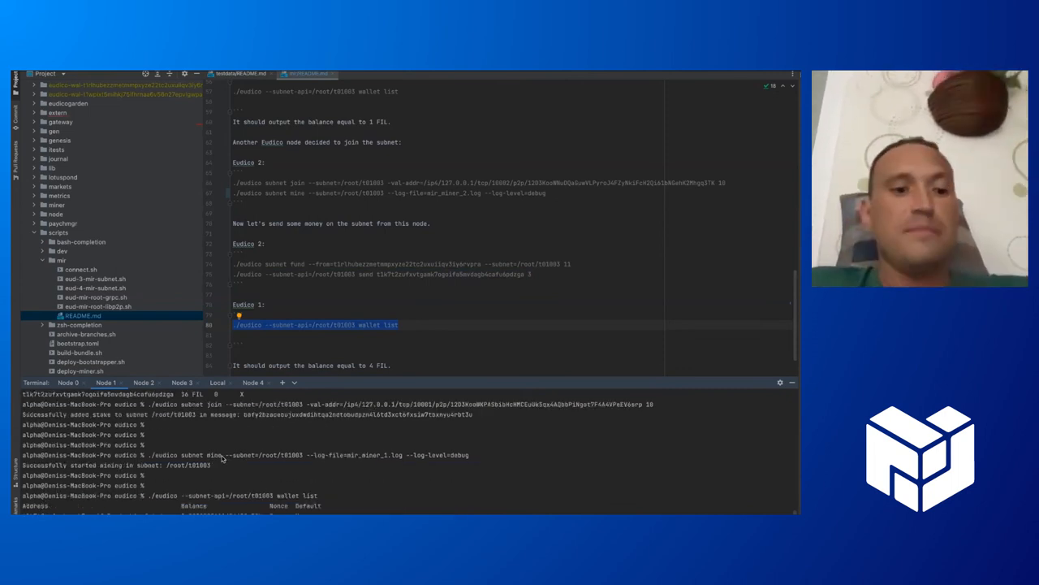
scroll(down, 3)
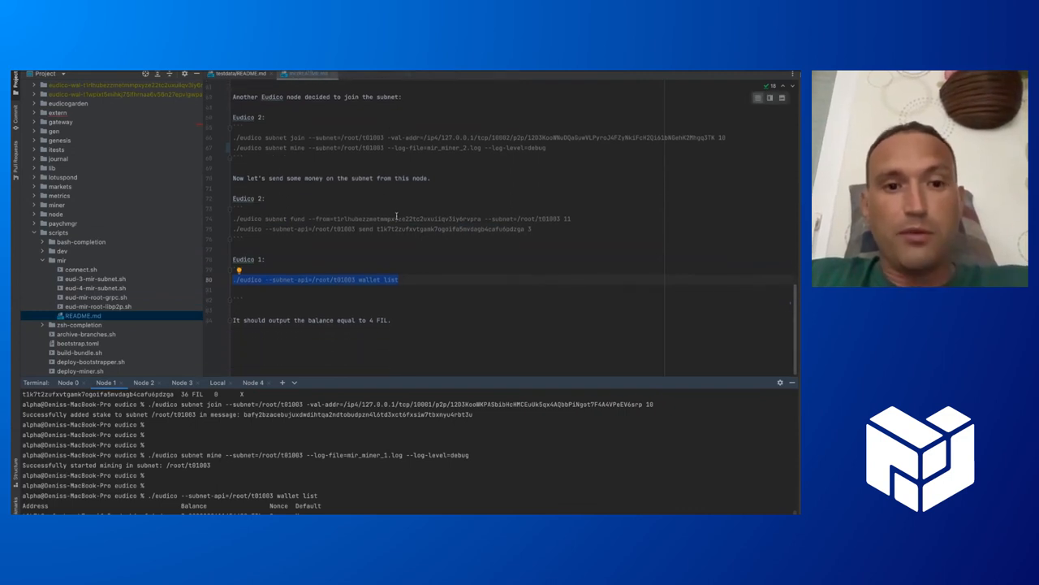